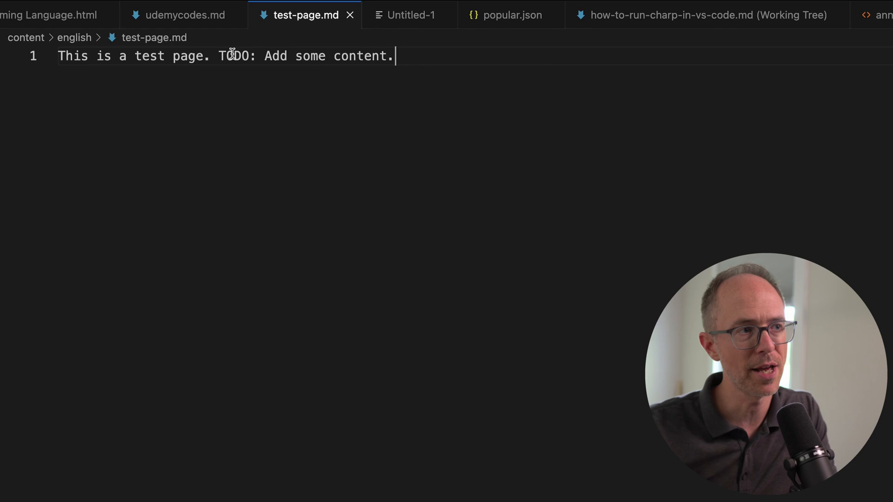
{"action": "mouse_move", "coordinate": [259, 235]}
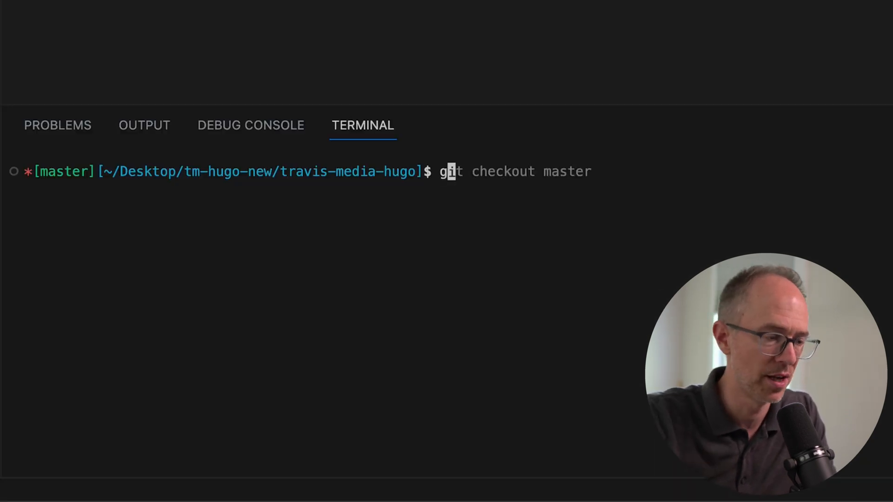
- Run git merge test-branch-5 on master, producing a conflict in test-page.md
{"action": "type", "text": "git merge test-branch-3"}
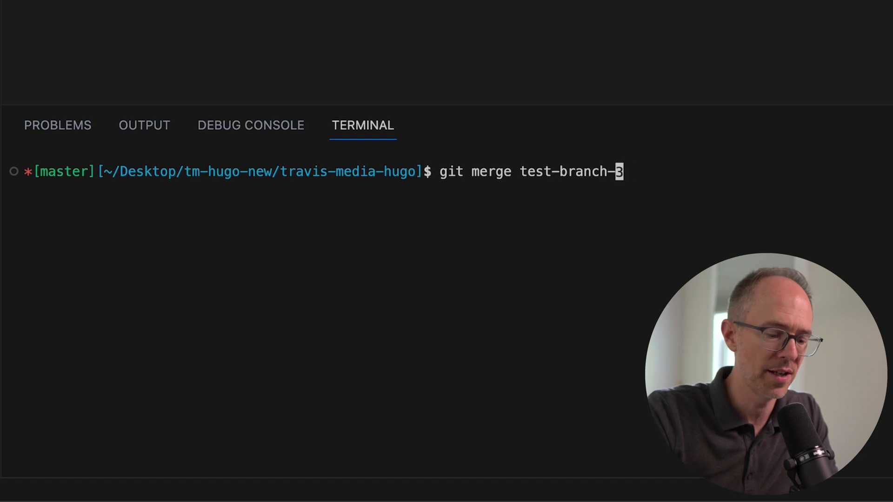
{"action": "type", "text": "5"}
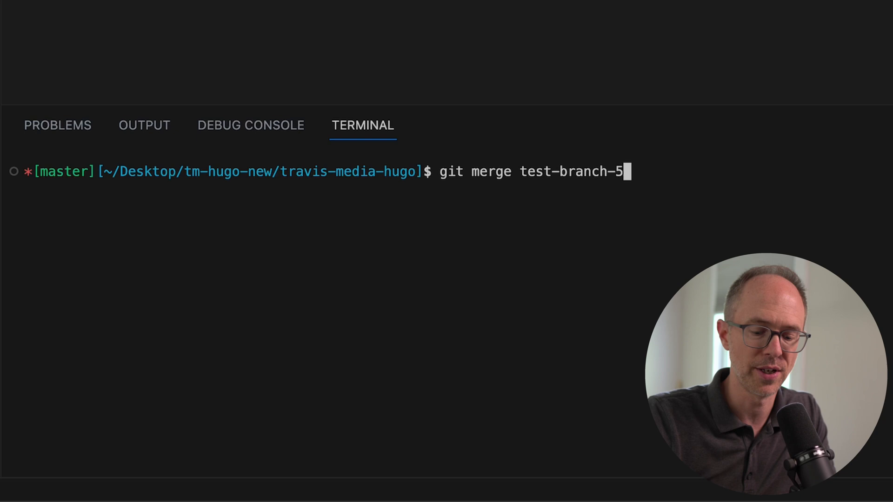
{"action": "key", "text": "Enter"}
{"action": "type", "text": "cat content/english/test-page.md"}
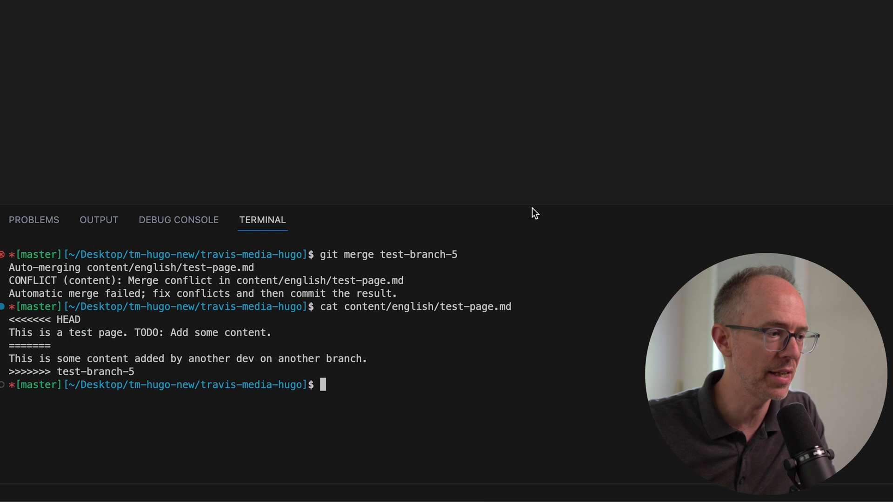
{"action": "mouse_move", "coordinate": [136, 363]}
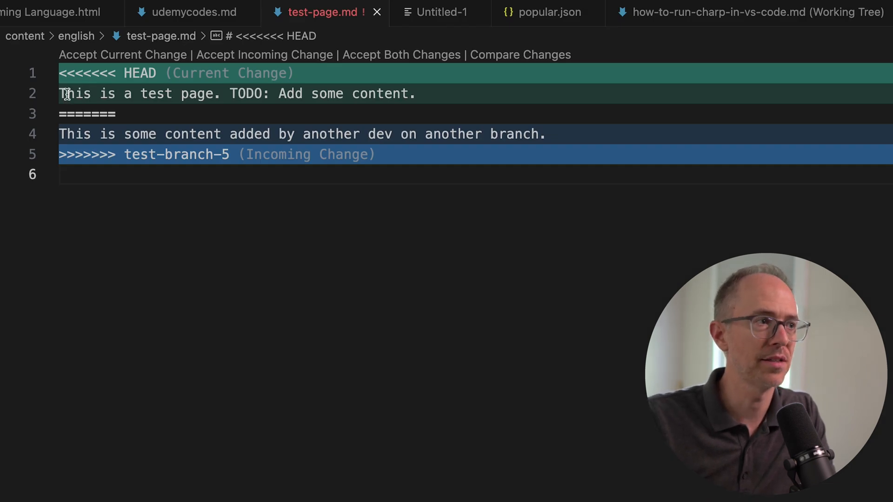
- Highlight the TODO sentence of the current change in the conflicted test-page.md
{"action": "left_click_drag", "start_coordinate": [230, 93], "coordinate": [421, 93]}
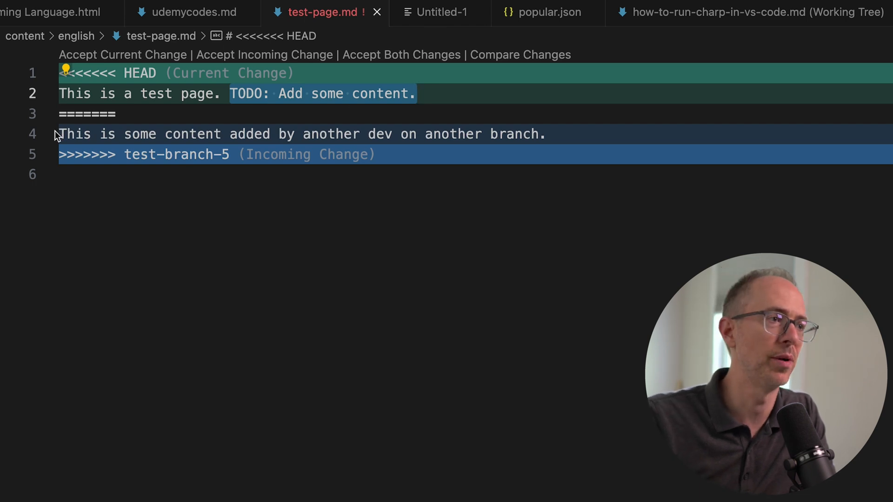
{"action": "mouse_move", "coordinate": [313, 134]}
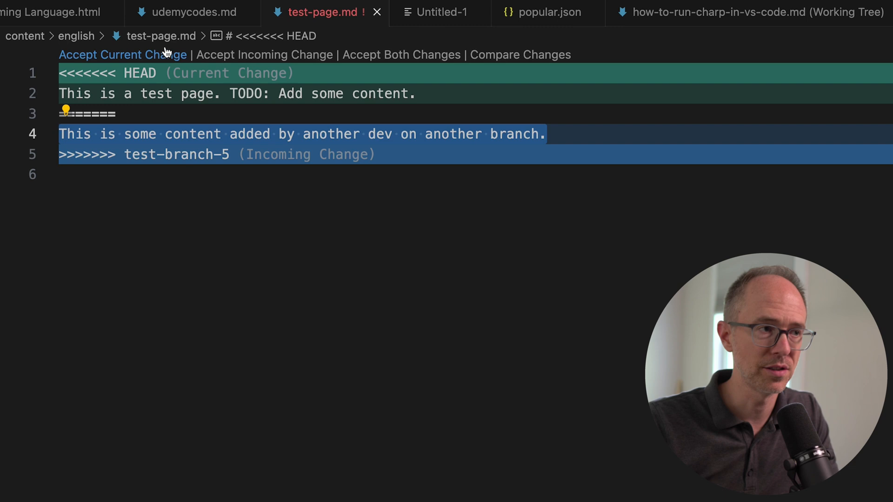
{"action": "mouse_move", "coordinate": [264, 58]}
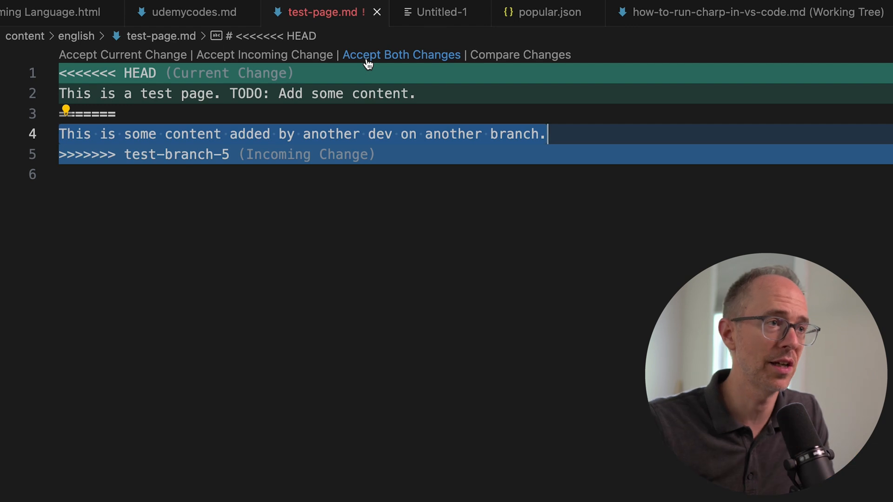
- Accept both changes in test-page.md and commit the merge on master
{"action": "left_click", "coordinate": [402, 54]}
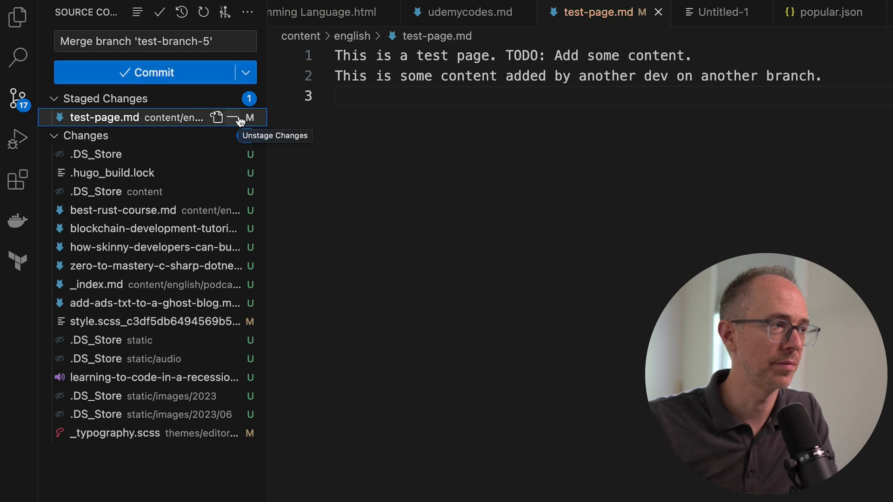
{"action": "left_click", "coordinate": [237, 117]}
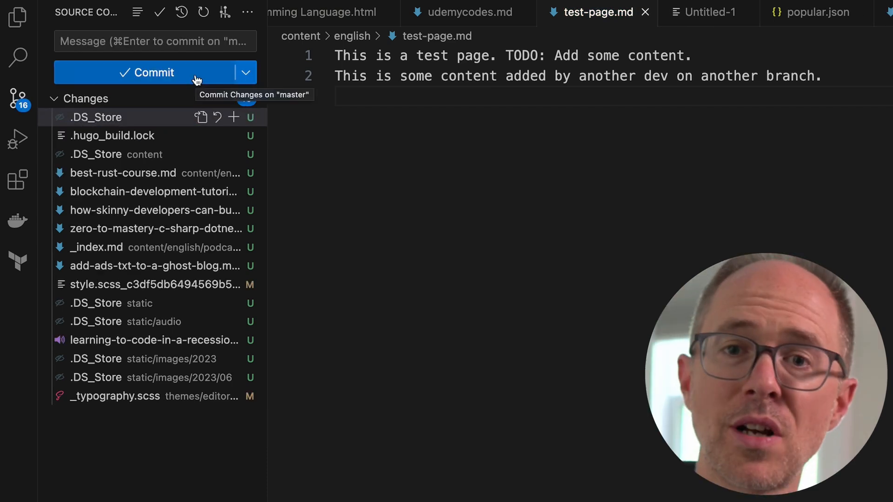